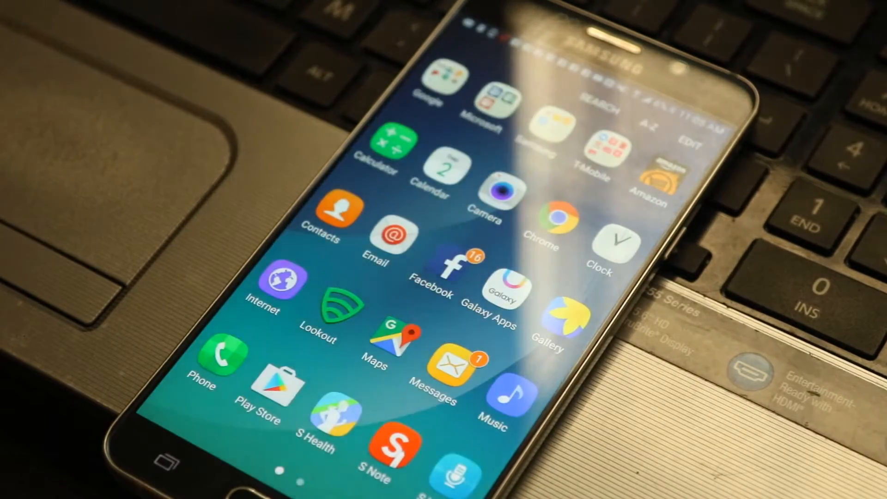
Step: Go into the phone's Settings app and scroll down toward the device information entries
scroll("left", 3)
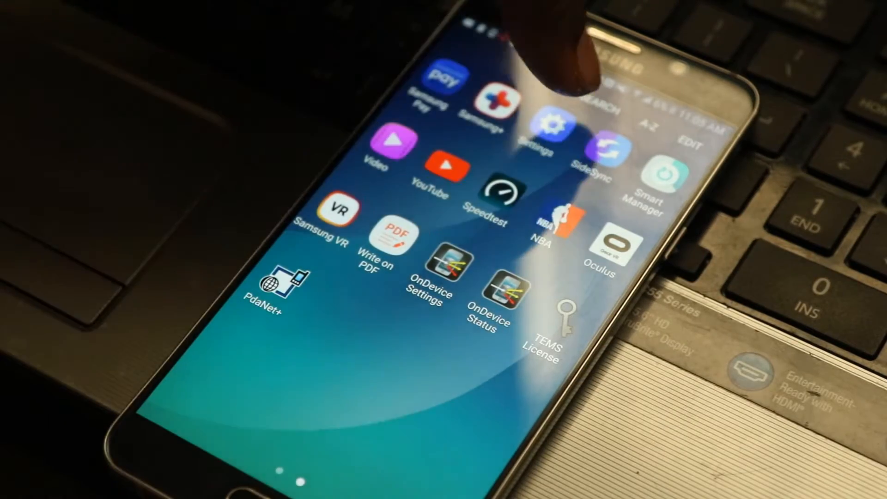
left_click(548, 130)
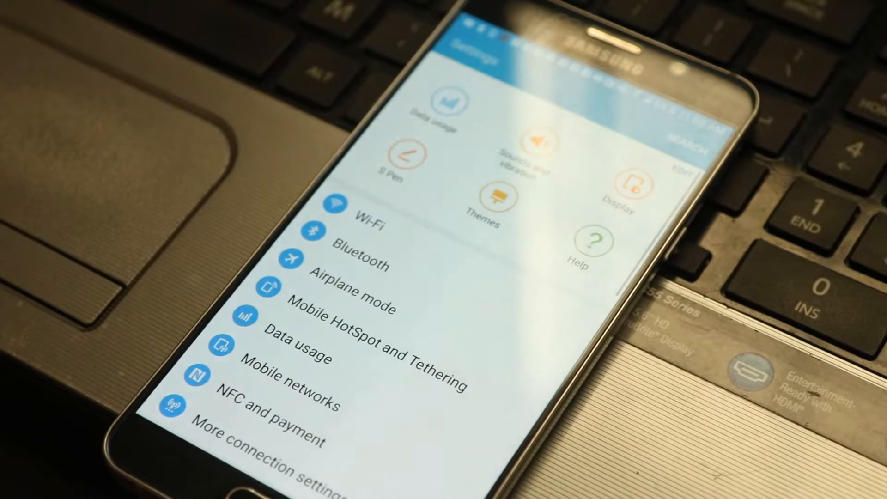
scroll("down", 3)
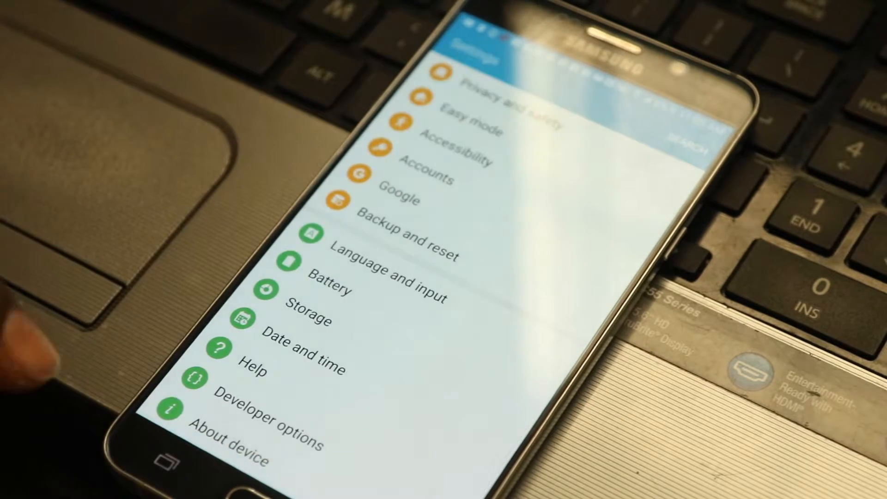
Step: View About device, scrolling to the model, Android version and build number details
left_click(251, 439)
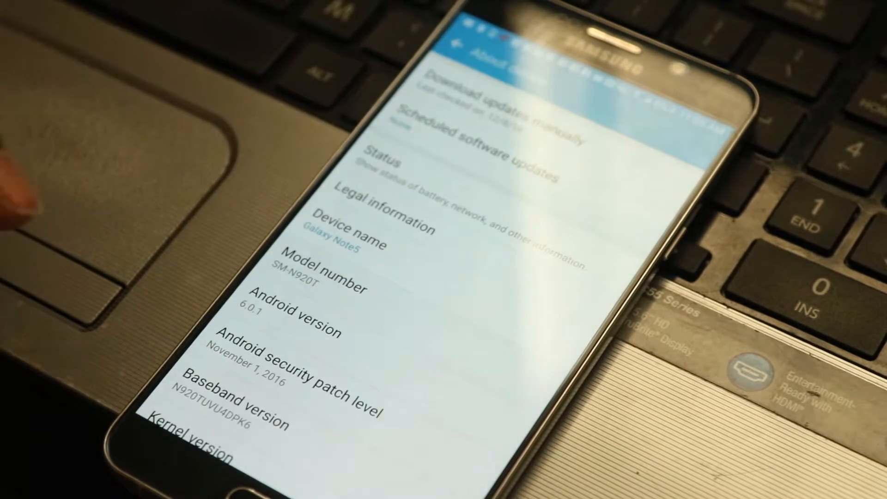
scroll("down", 3)
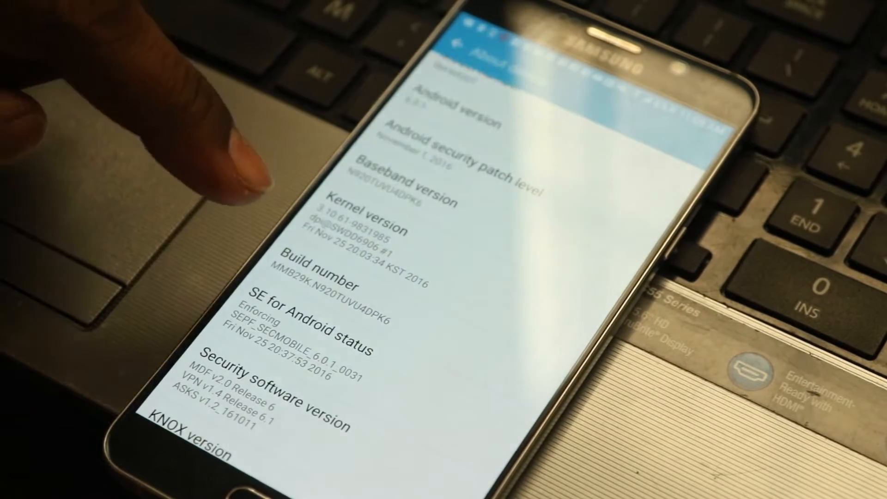
left_click(313, 269)
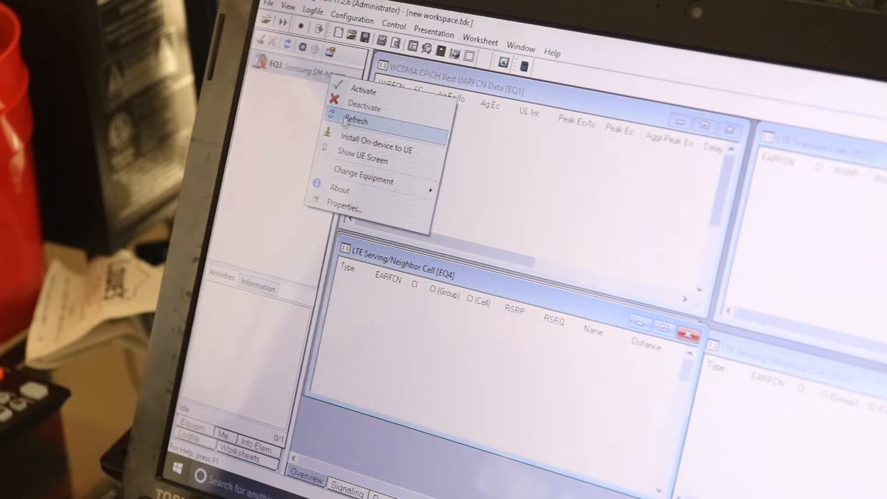
mouse_move(376, 148)
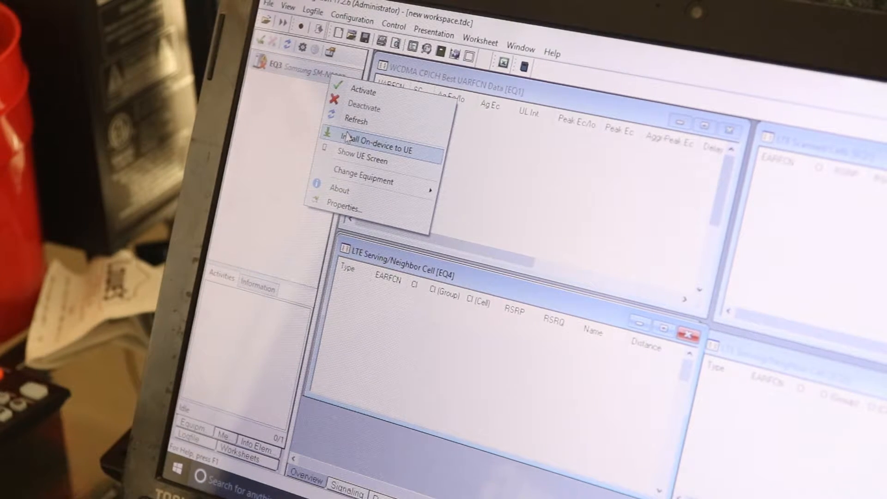
Step: Install on-device support to EQ3 with the newer OnDeviceServer package and confirm the phone reboot
left_click(378, 148)
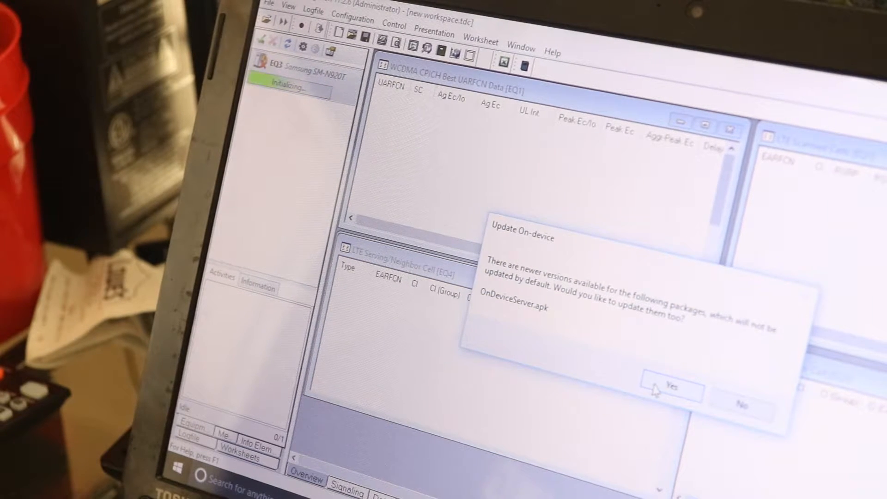
left_click(671, 389)
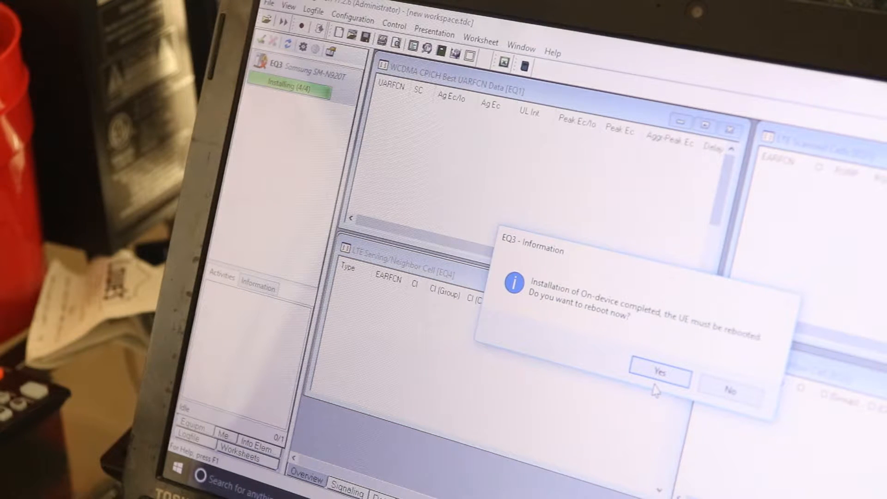
left_click(658, 373)
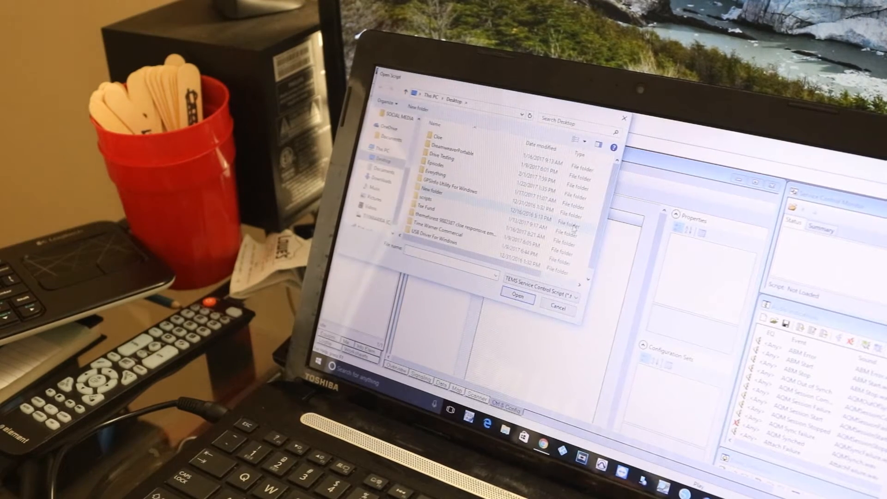
Step: Scroll the Desktop file list to locate the service control script
scroll("down", 3)
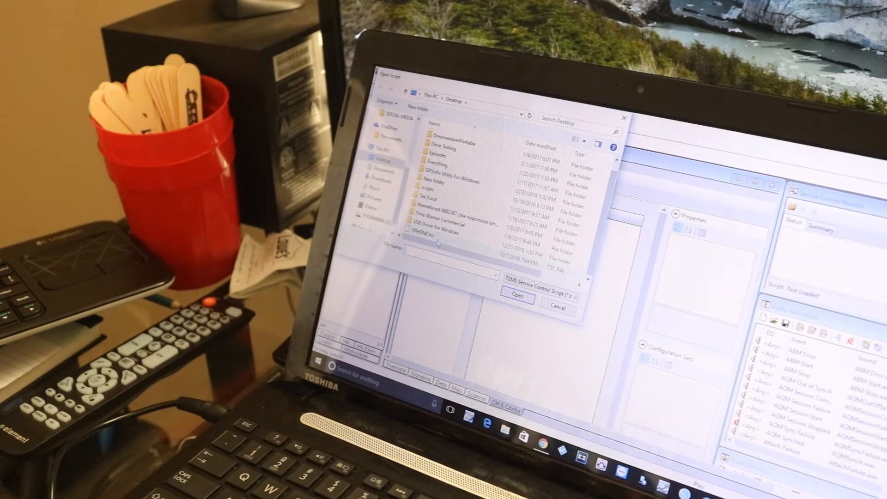